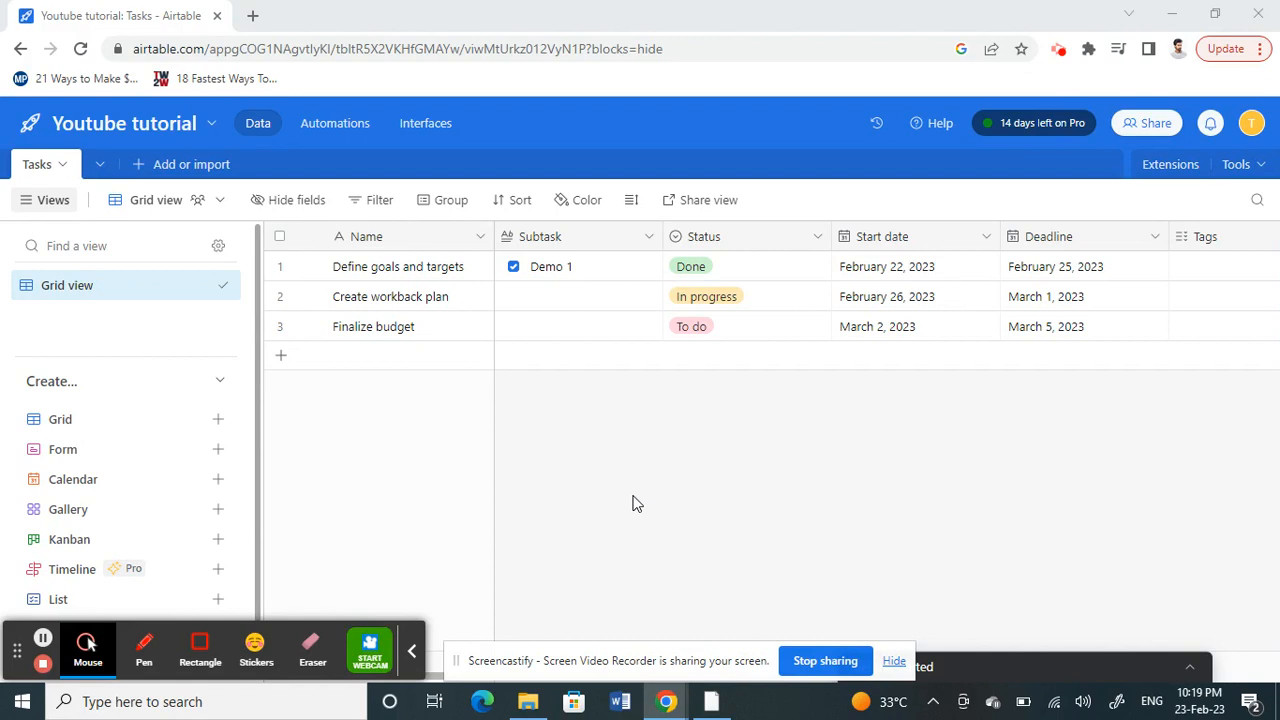
{"action": "mouse_move", "coordinate": [15, 386]}
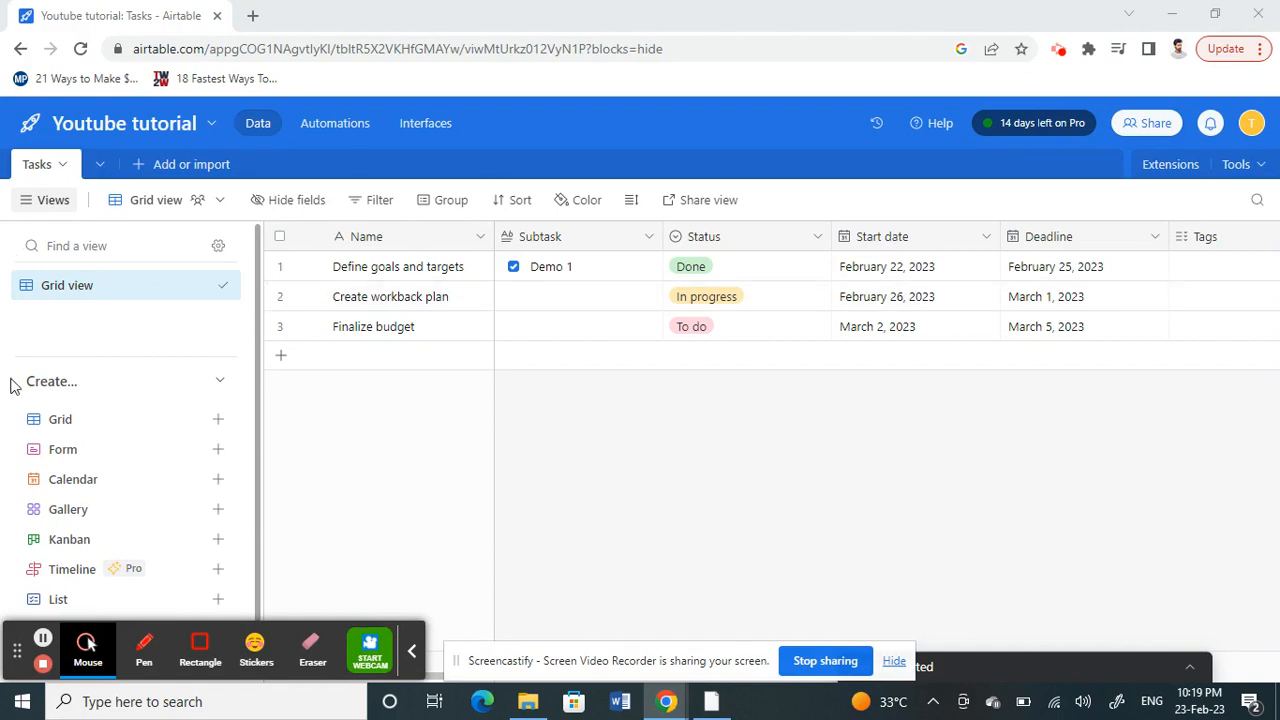
{"action": "mouse_move", "coordinate": [587, 156]}
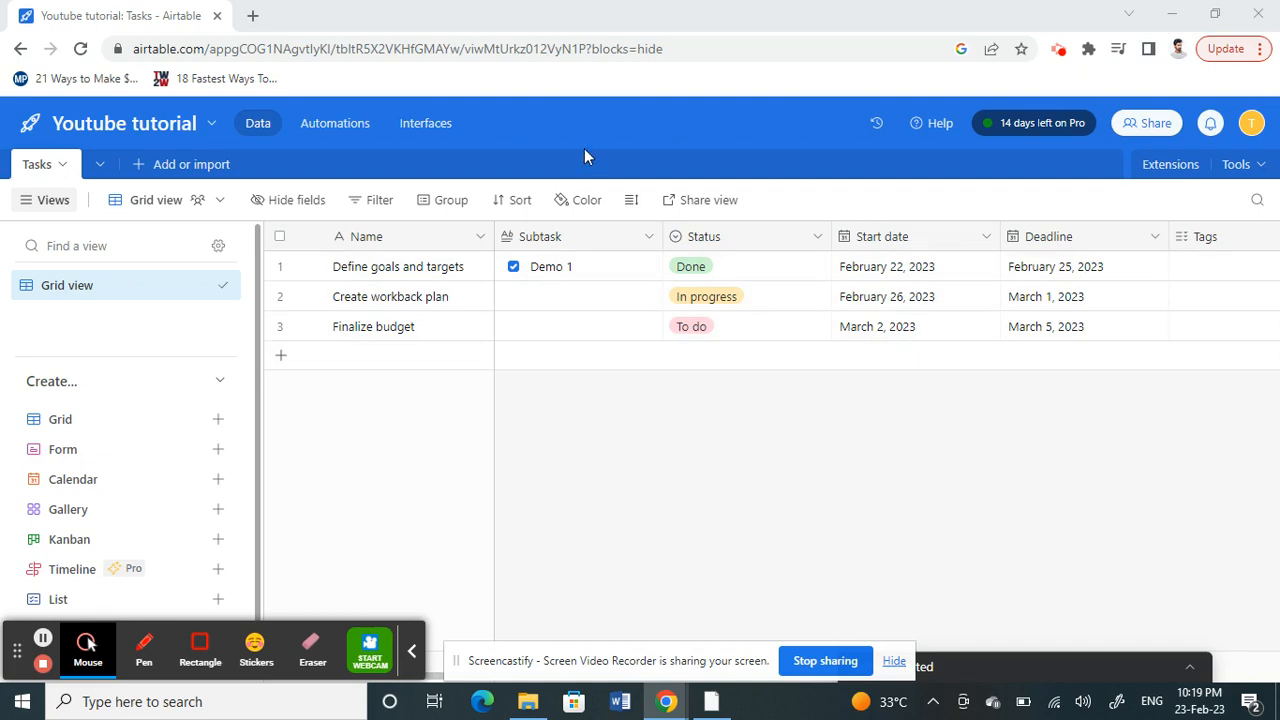
{"action": "mouse_move", "coordinate": [120, 155]}
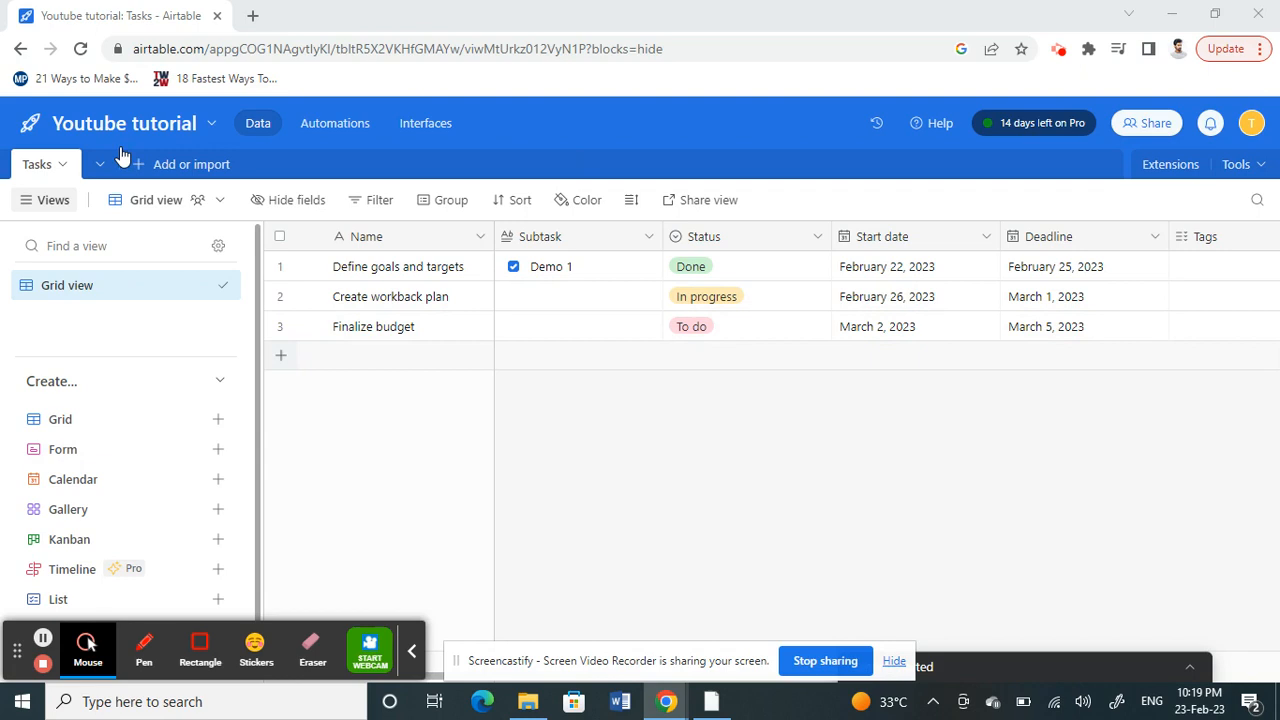
{"action": "mouse_move", "coordinate": [122, 527]}
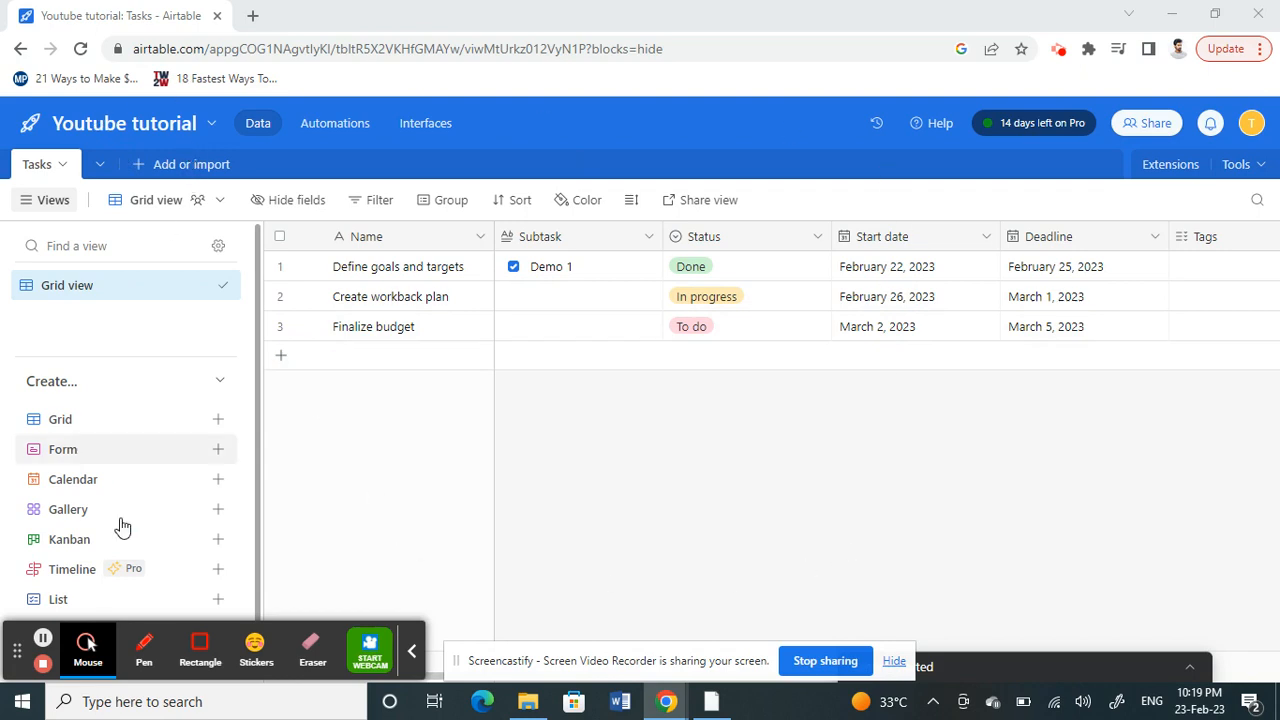
{"action": "mouse_move", "coordinate": [850, 186]}
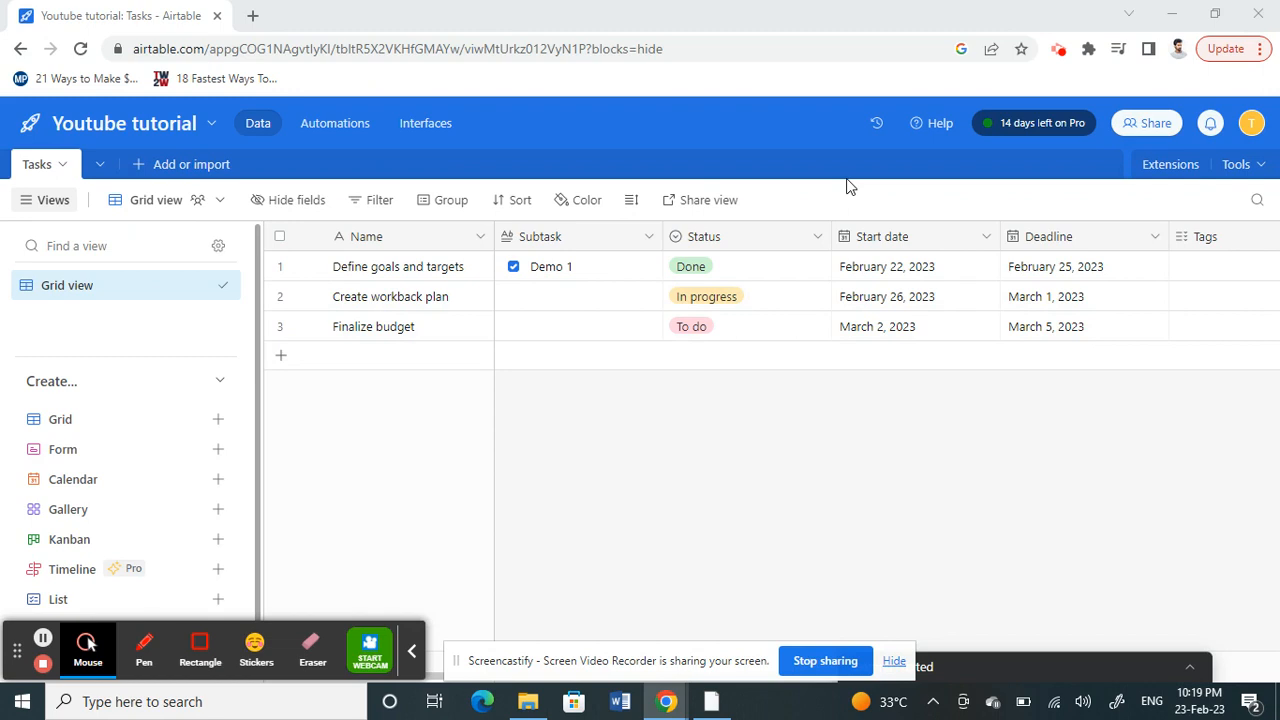
{"action": "mouse_move", "coordinate": [881, 554]}
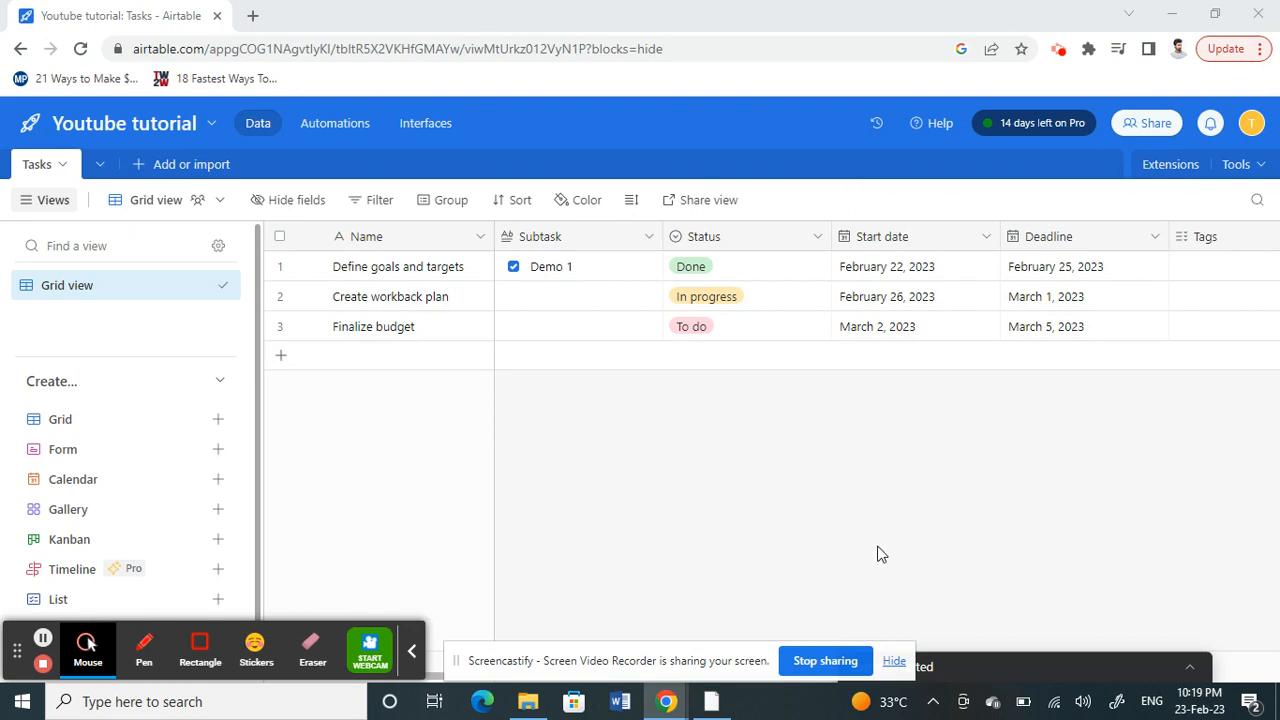
{"action": "mouse_move", "coordinate": [938, 123]}
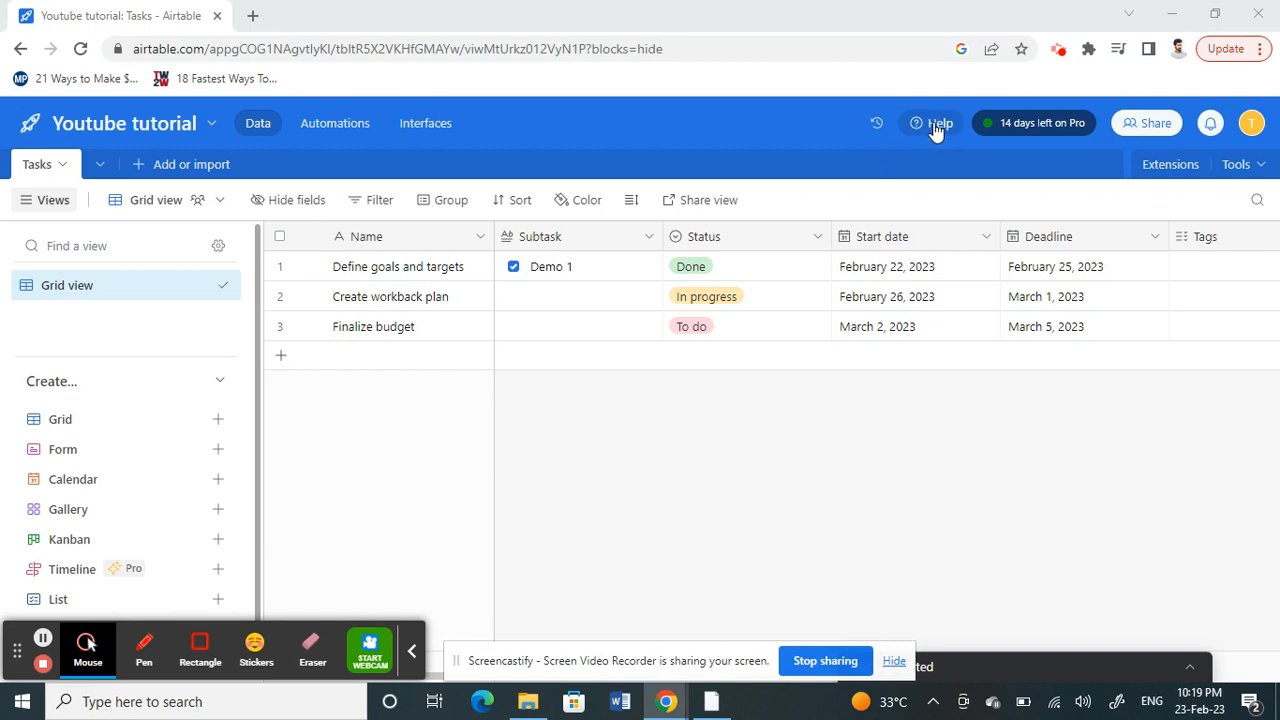
- Open the Youtube tutorial base's API documentation from the Help panel
{"action": "left_click", "coordinate": [938, 123]}
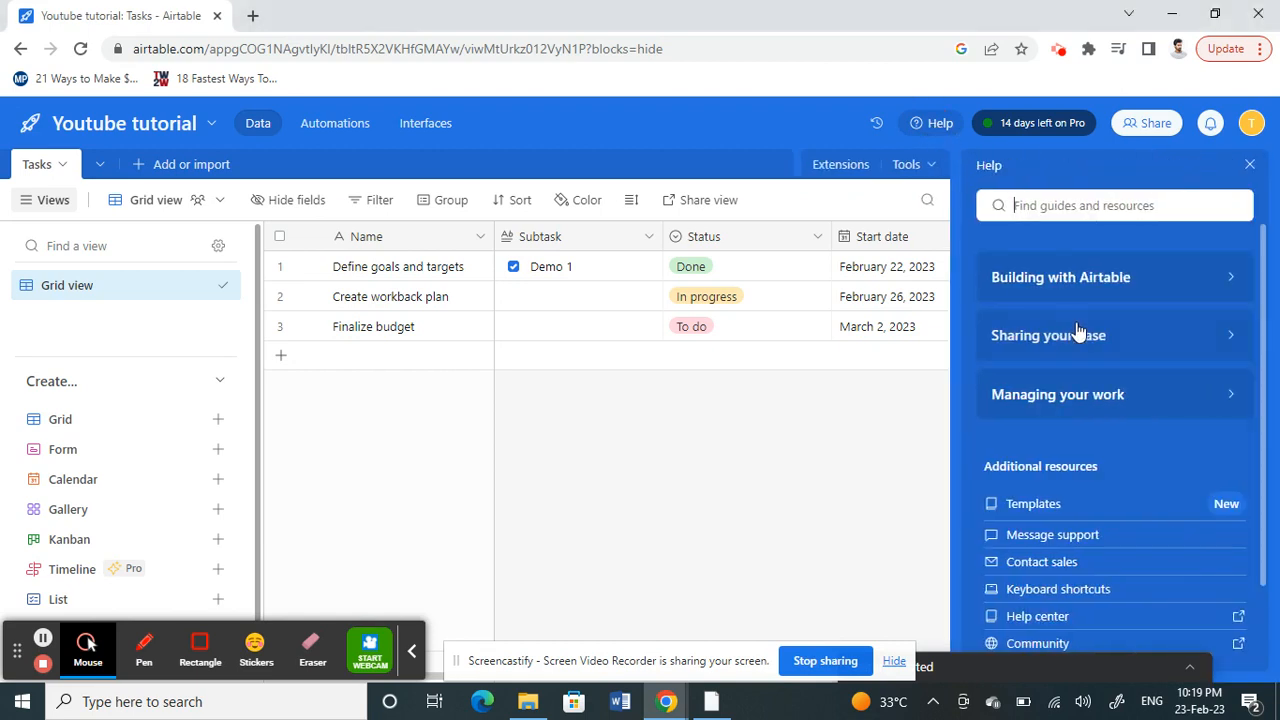
{"action": "scroll", "scroll_direction": "down", "scroll_amount": 3}
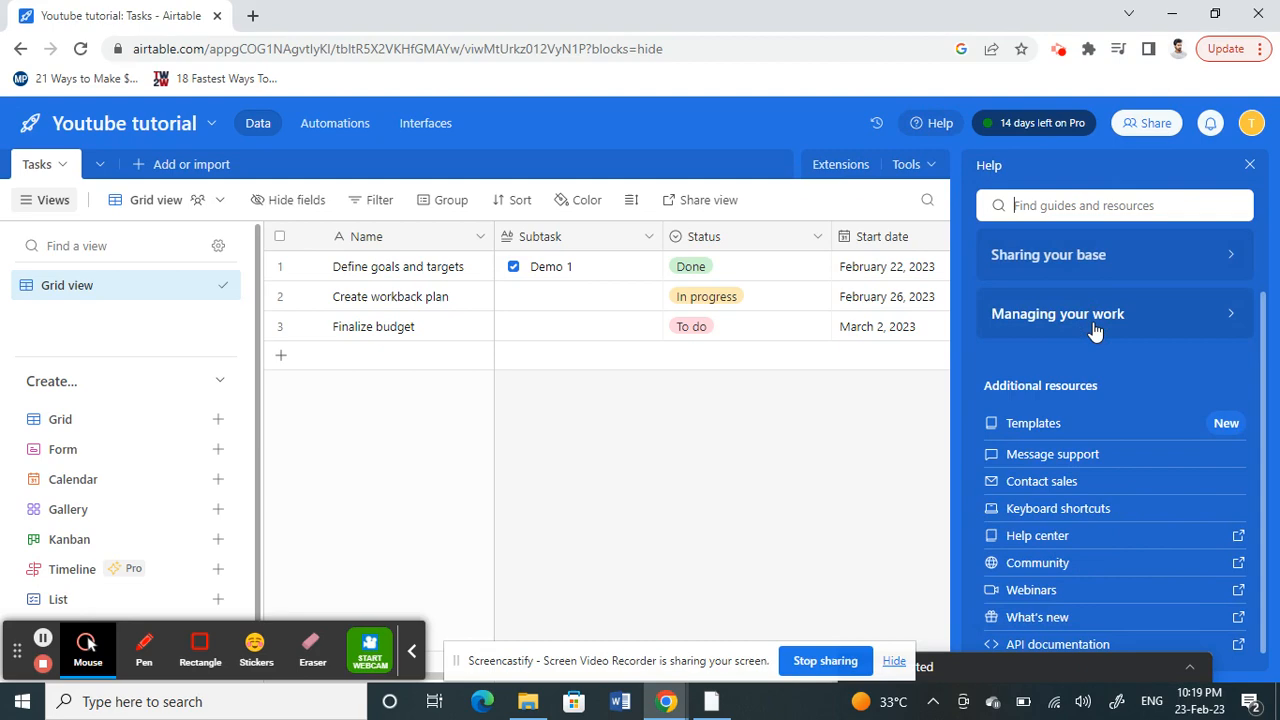
{"action": "mouse_move", "coordinate": [1057, 644]}
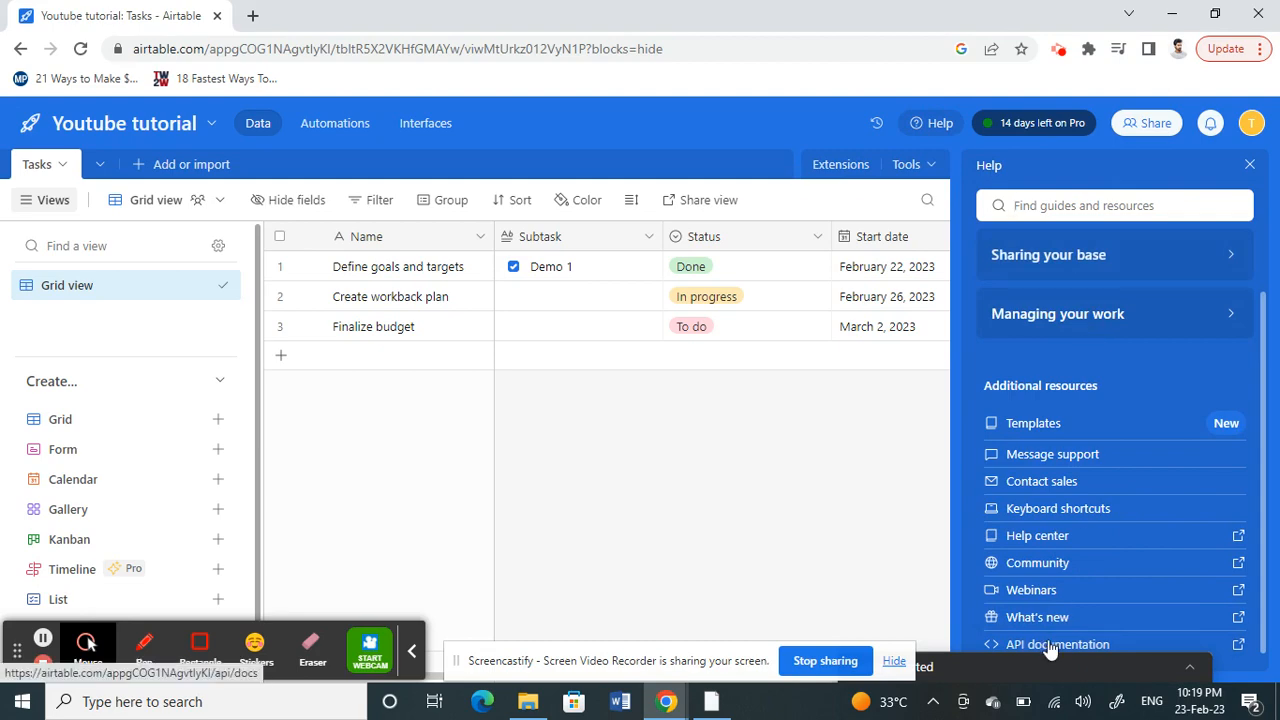
{"action": "left_click", "coordinate": [1057, 644]}
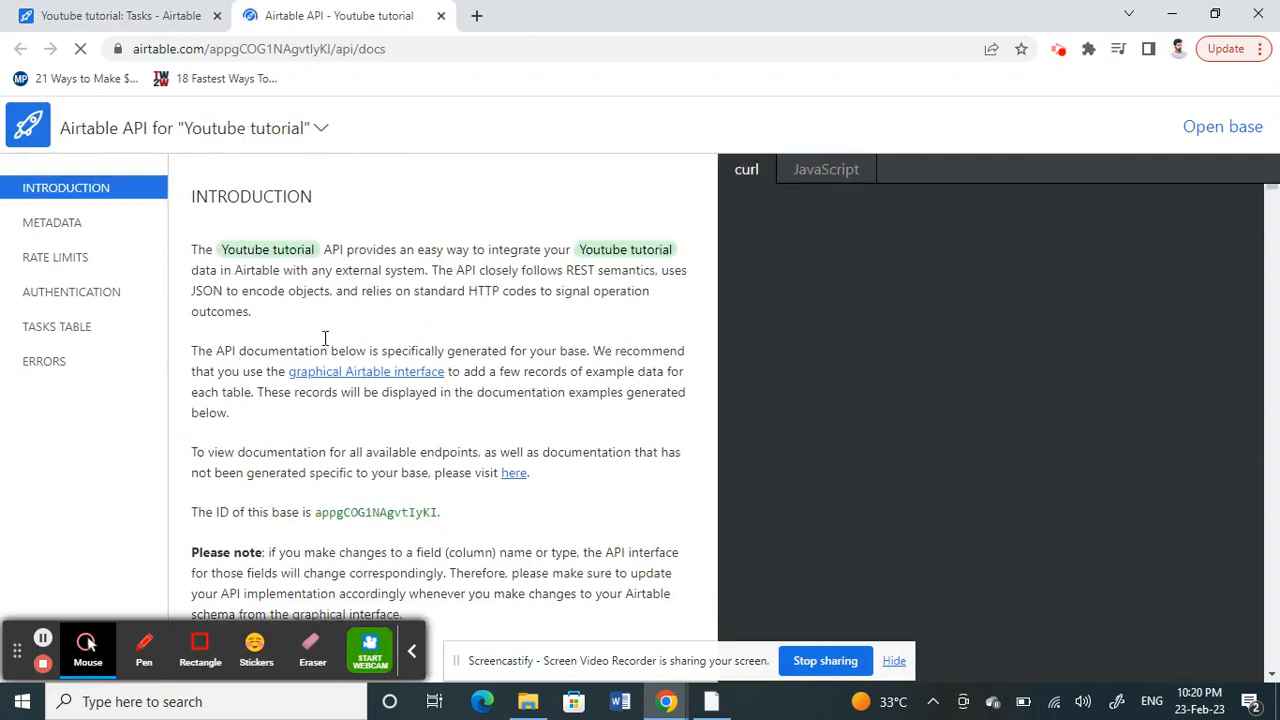
- Select the base ID in the API docs introduction, then close the docs tab
{"action": "scroll", "scroll_direction": "down", "scroll_amount": 3}
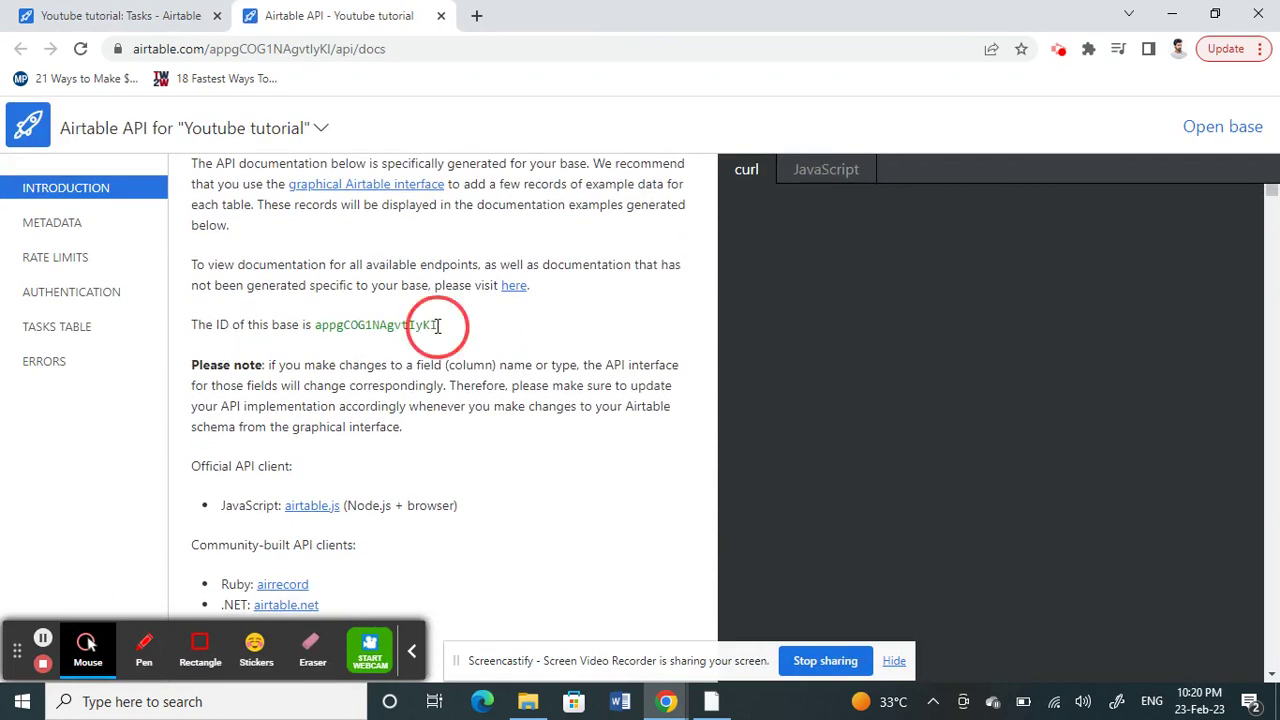
{"action": "double_click", "coordinate": [380, 324]}
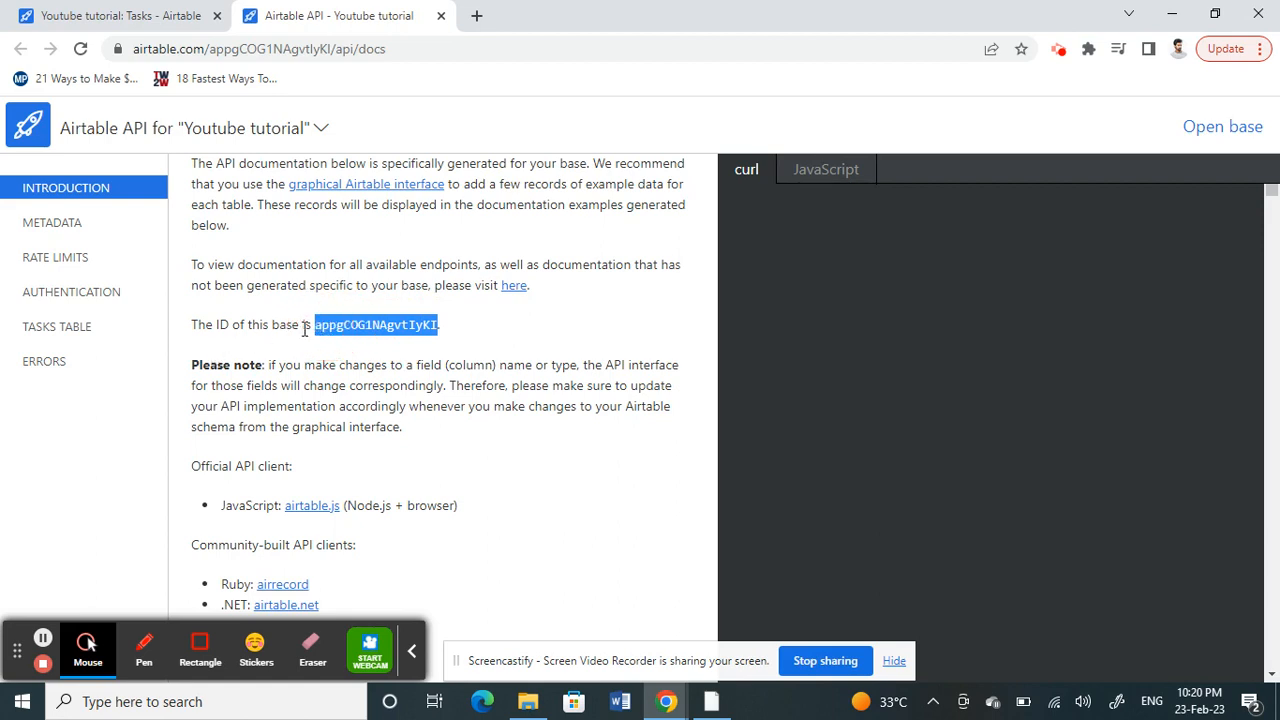
{"action": "mouse_move", "coordinate": [423, 324]}
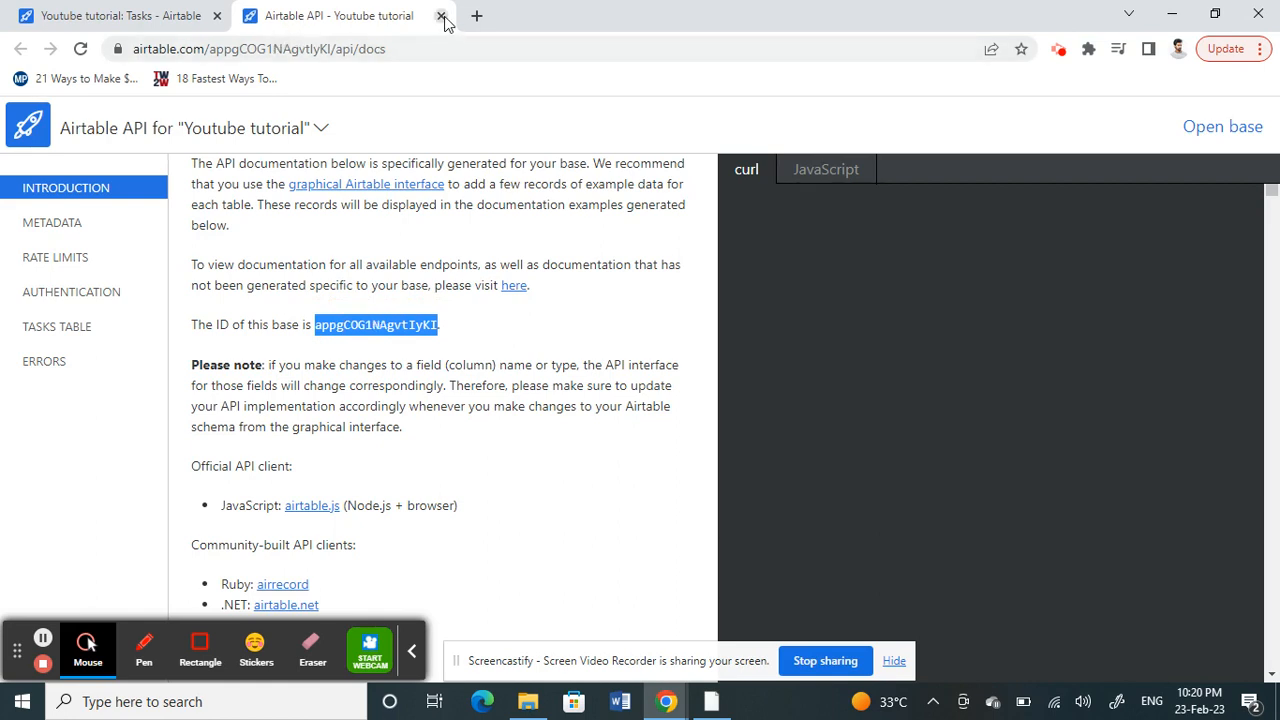
{"action": "left_click", "coordinate": [441, 15]}
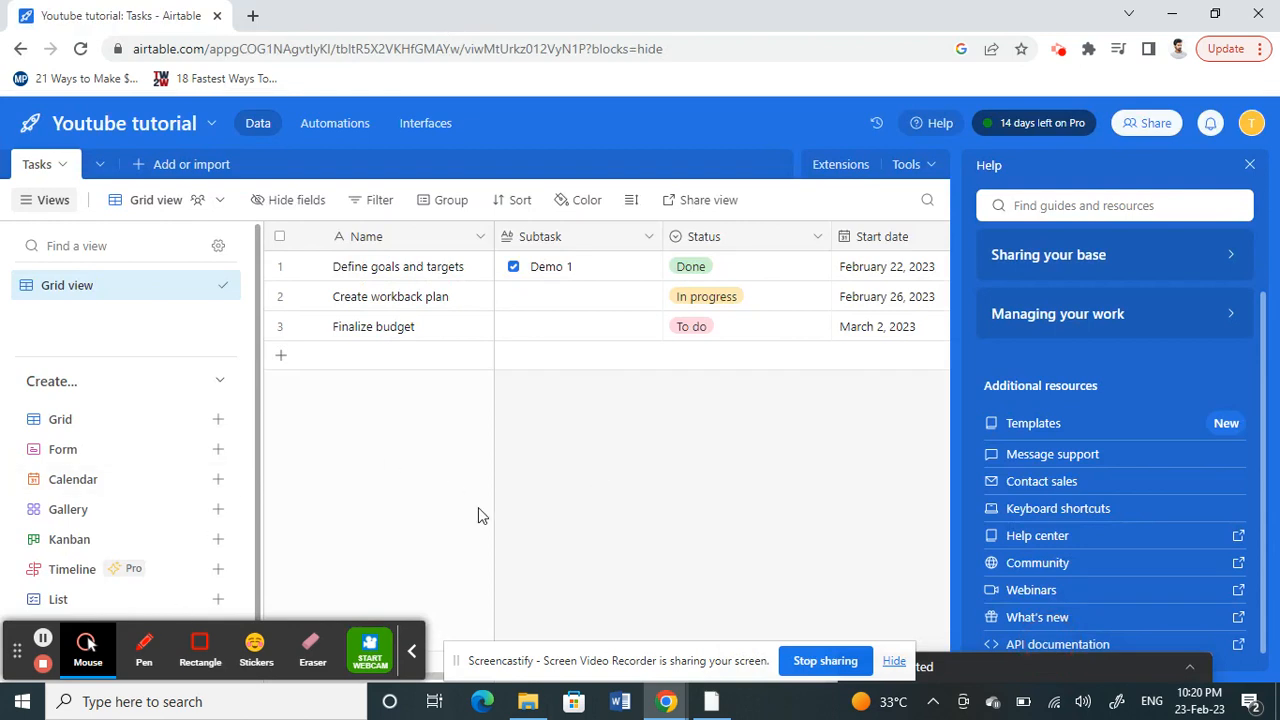
- Close the Help panel and open the Developer hub from the account menu
{"action": "left_click", "coordinate": [1249, 164]}
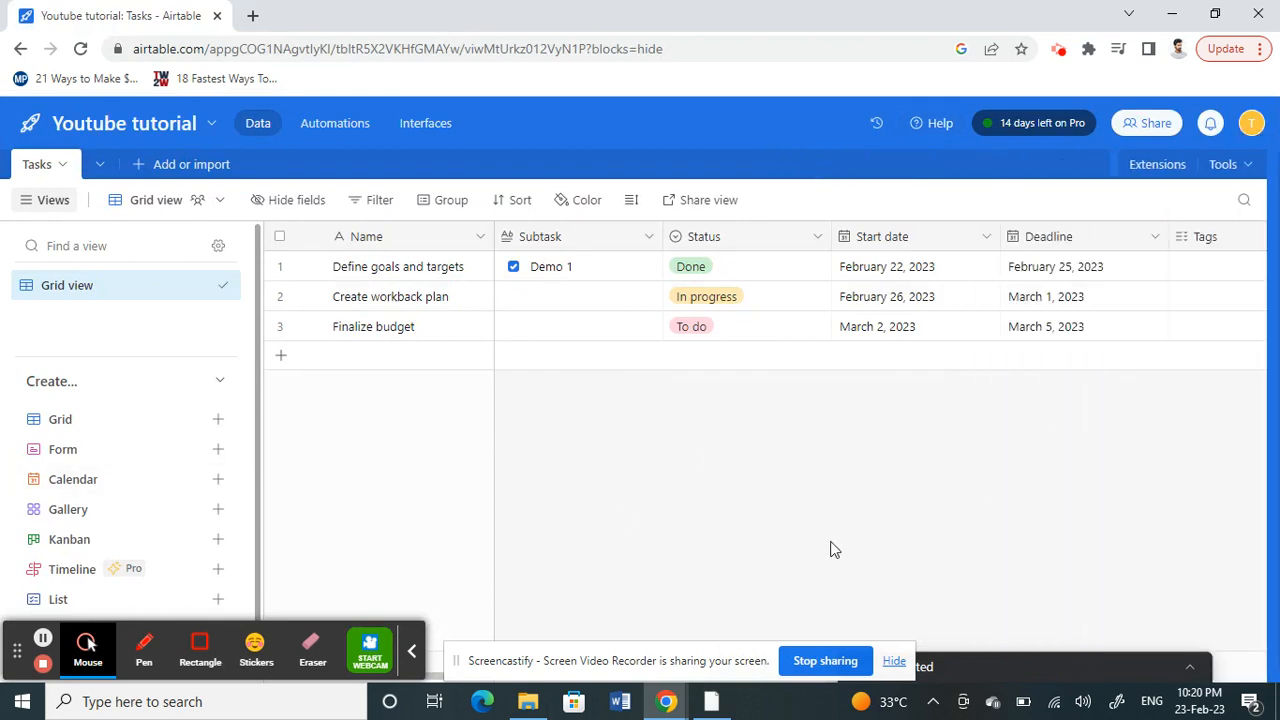
{"action": "mouse_move", "coordinate": [662, 136]}
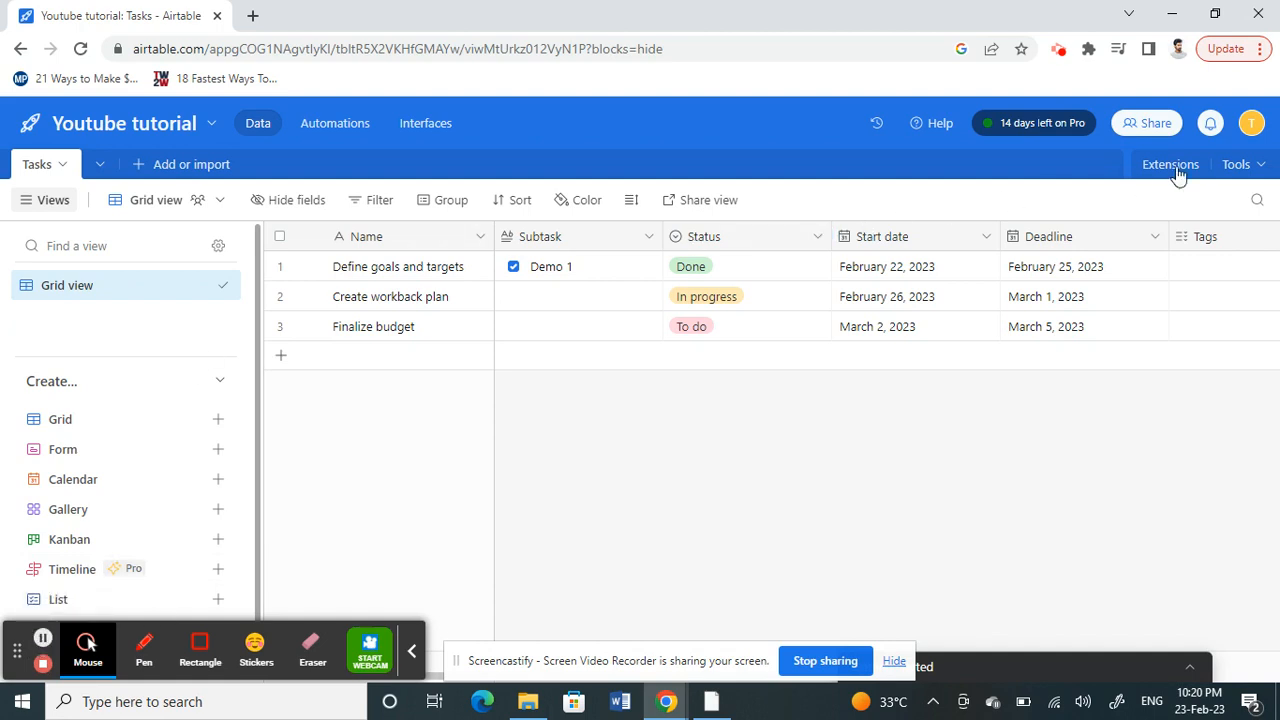
{"action": "mouse_move", "coordinate": [1251, 123]}
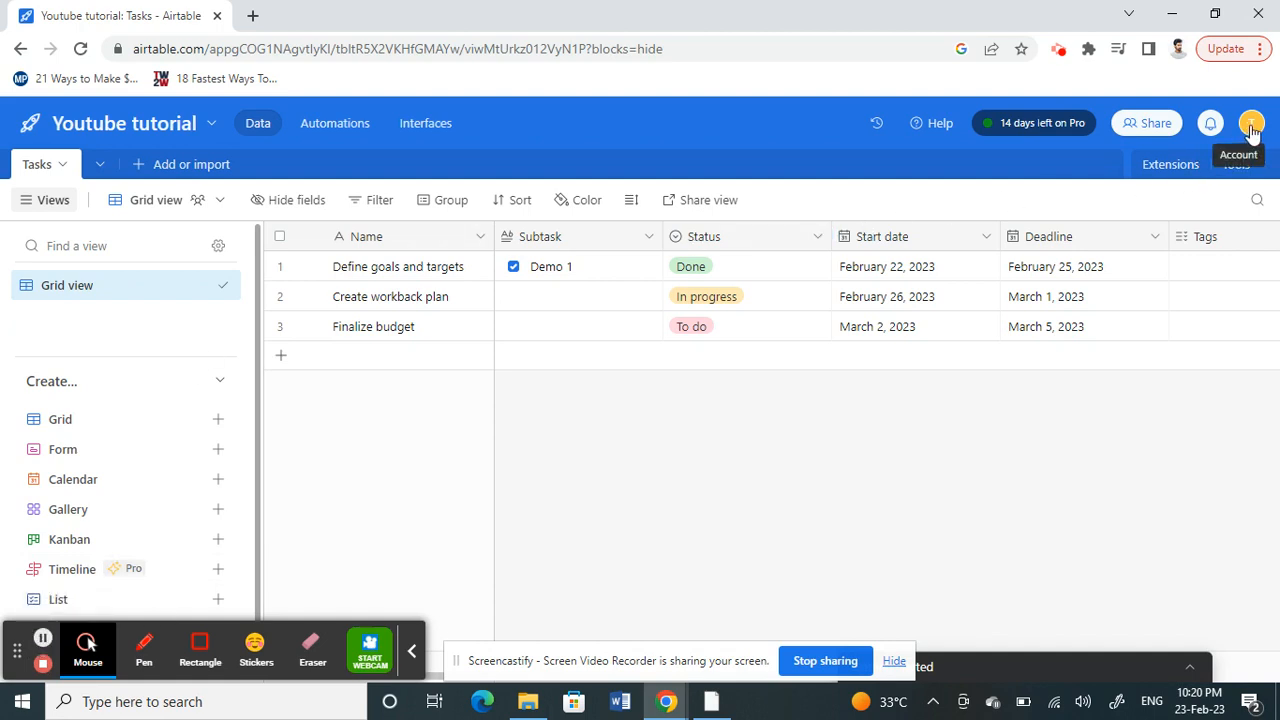
{"action": "left_click", "coordinate": [1251, 123]}
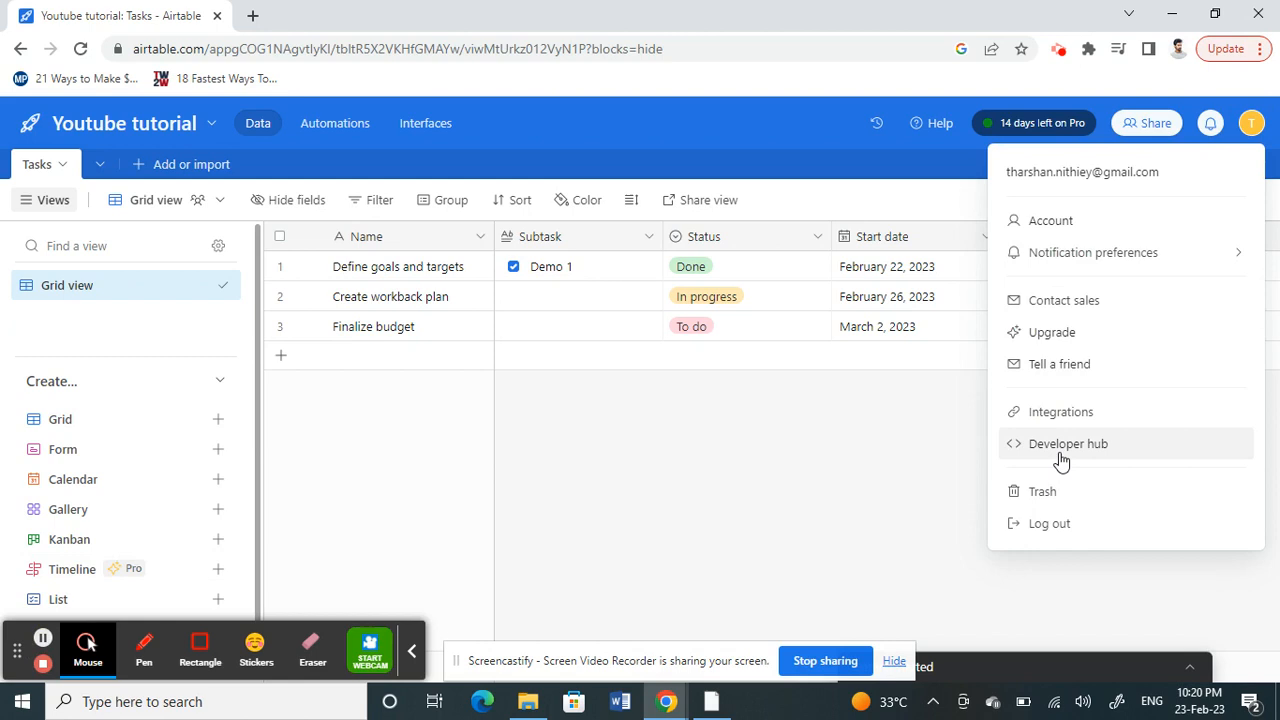
{"action": "mouse_move", "coordinate": [1067, 443]}
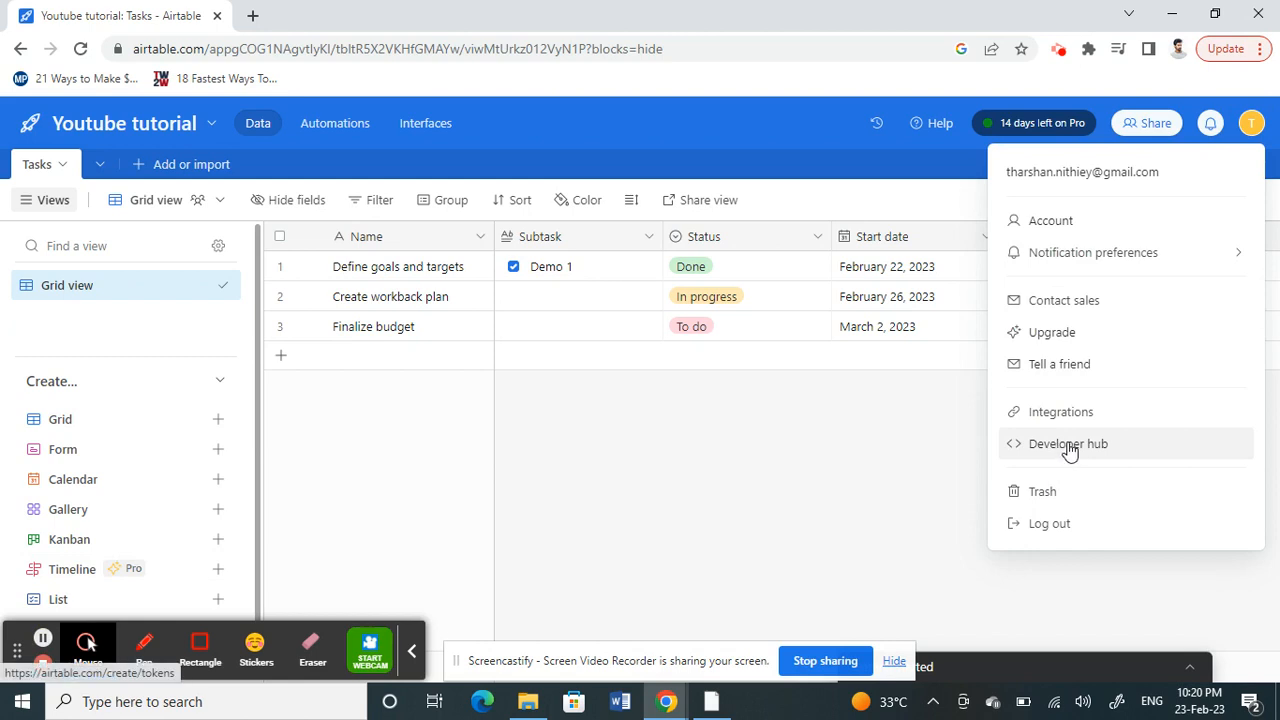
{"action": "left_click", "coordinate": [1068, 443]}
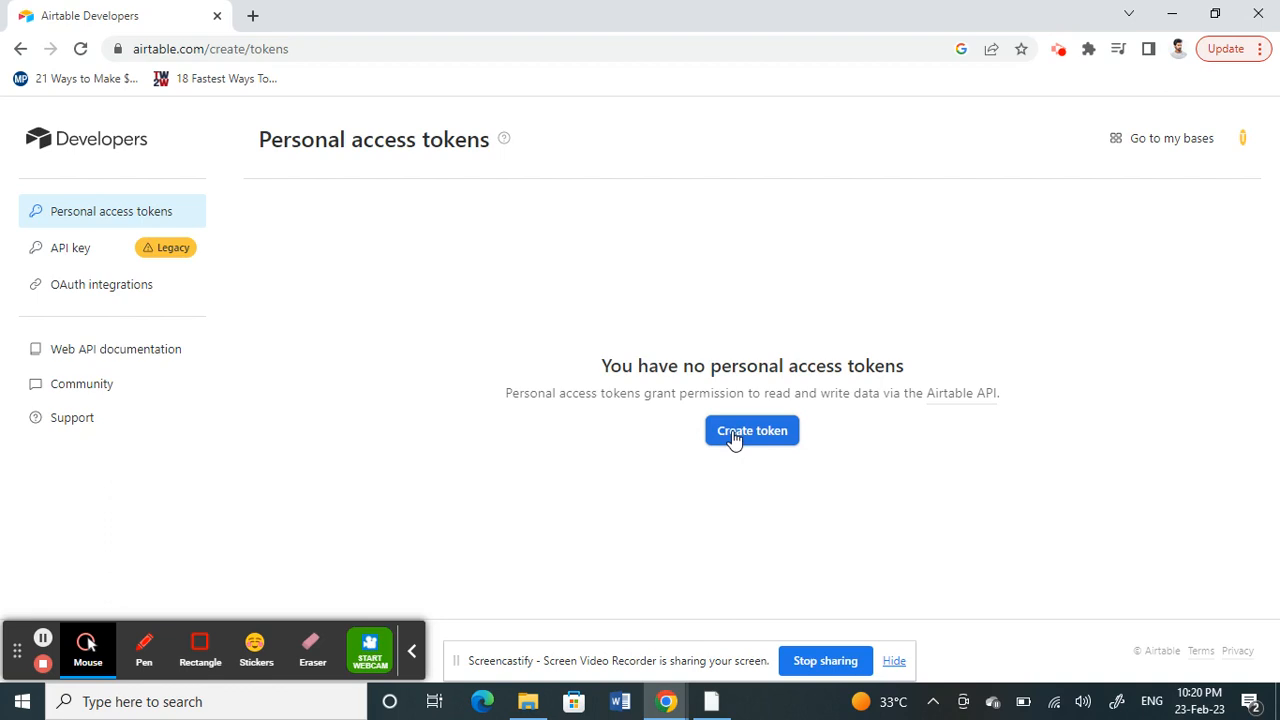
- Start a new personal access token with Create token
{"action": "left_click", "coordinate": [752, 430]}
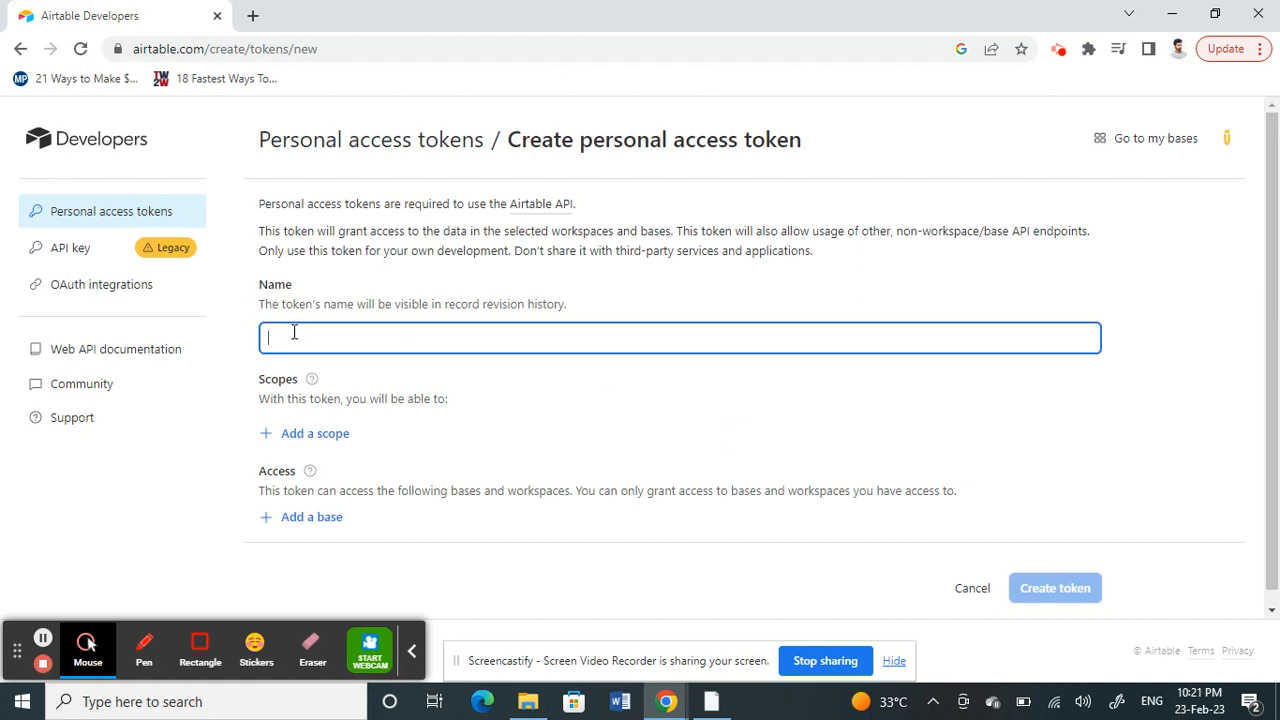
- Name the token 'sample demo' and add the data.records:write scope
{"action": "type", "text": "sample demo"}
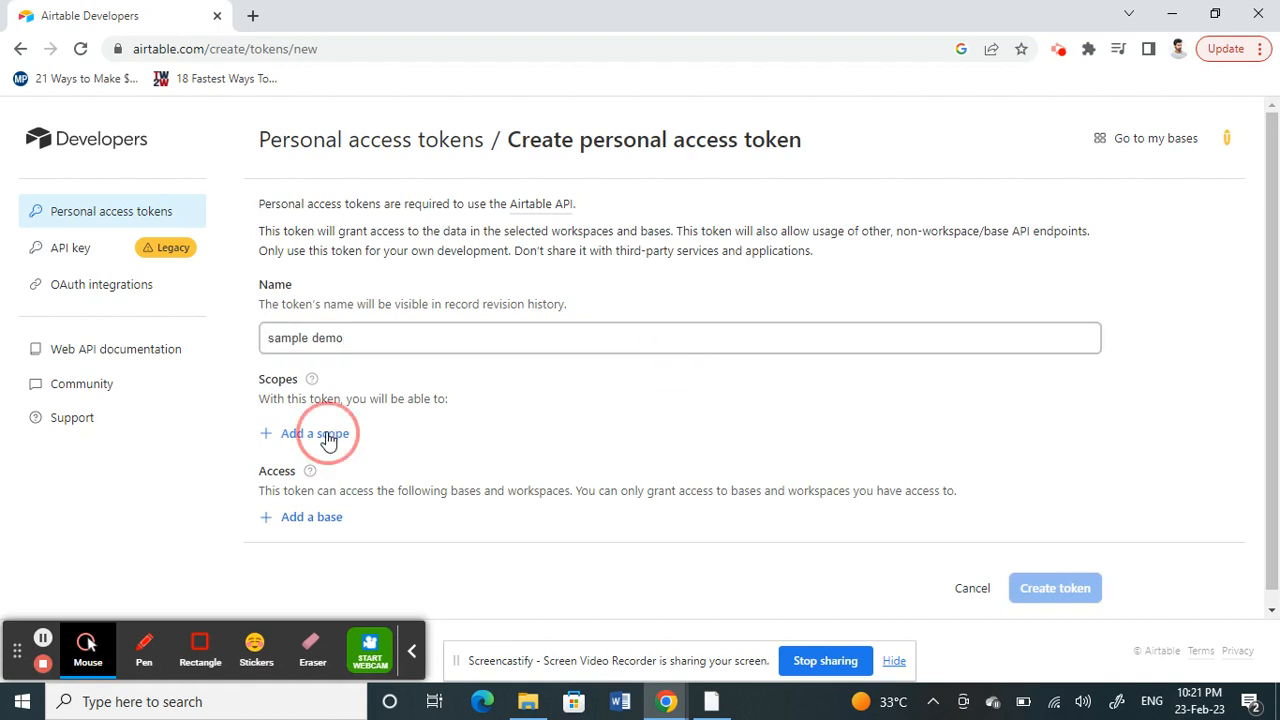
{"action": "left_click", "coordinate": [314, 433]}
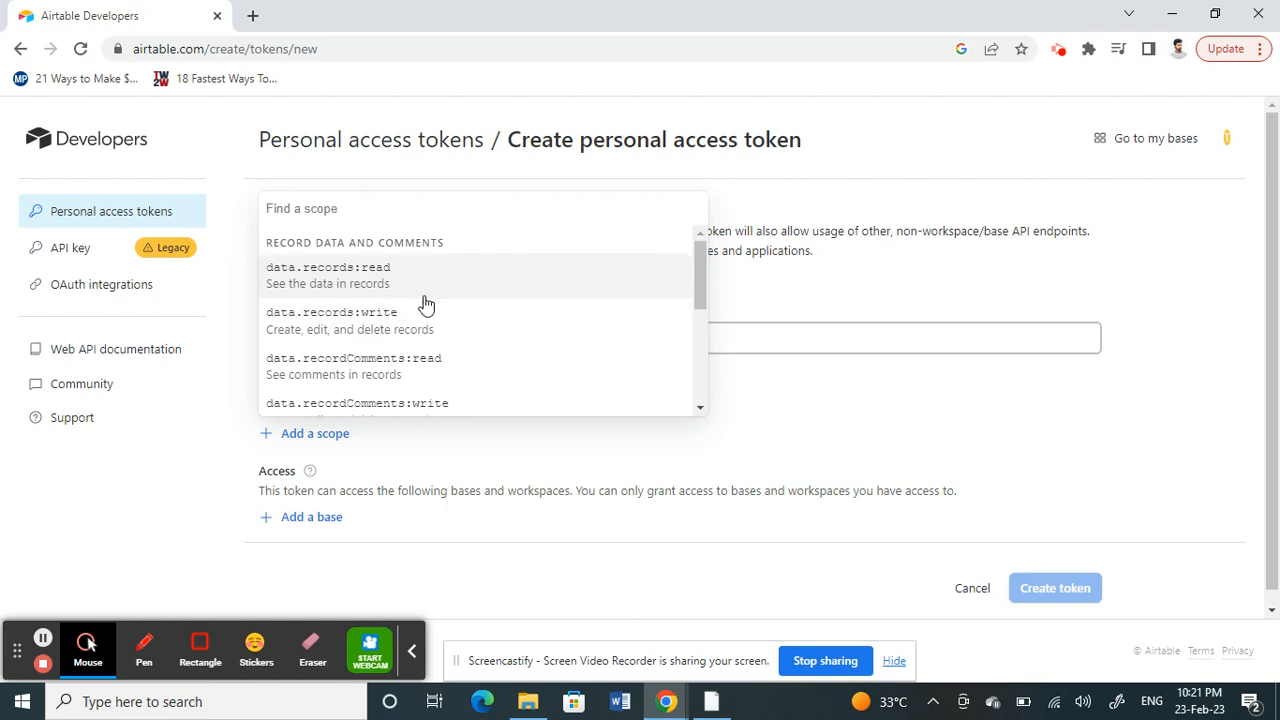
{"action": "scroll", "scroll_direction": "down", "scroll_amount": 3}
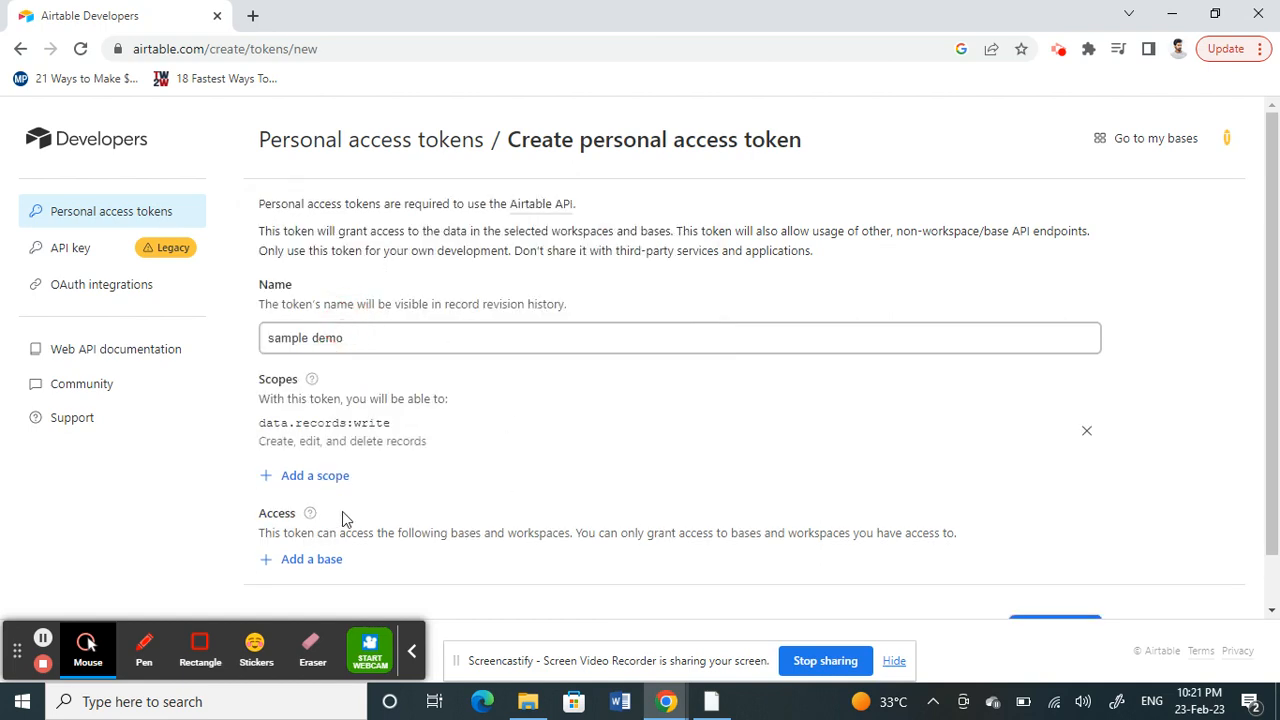
{"action": "mouse_move", "coordinate": [312, 565]}
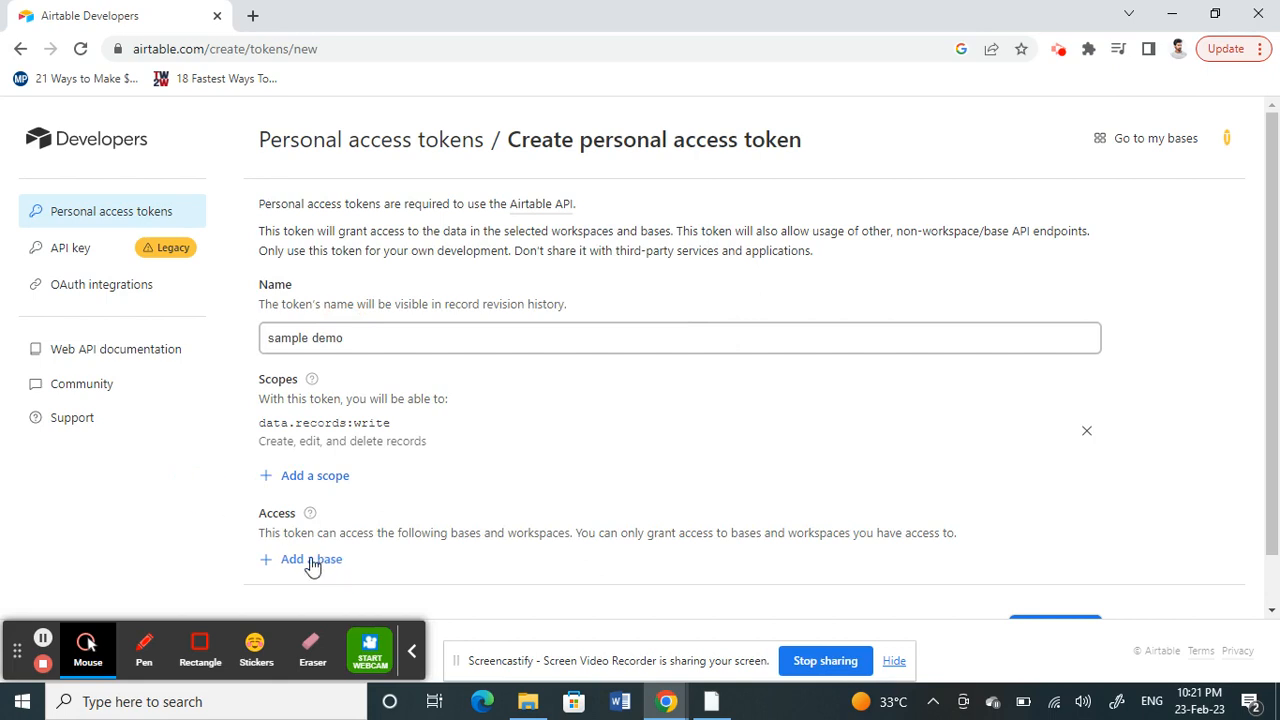
- Add the Youtube tutorial base to the token's access and scroll to Create token
{"action": "left_click", "coordinate": [311, 559]}
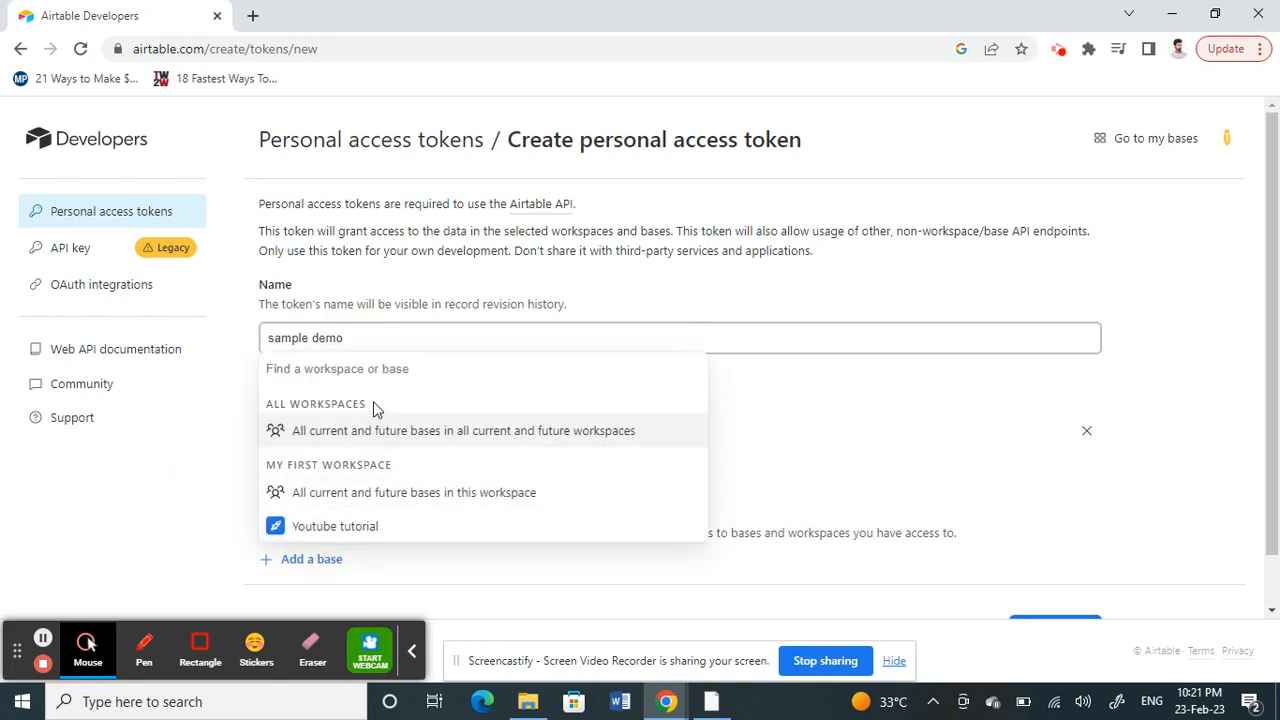
{"action": "mouse_move", "coordinate": [330, 530]}
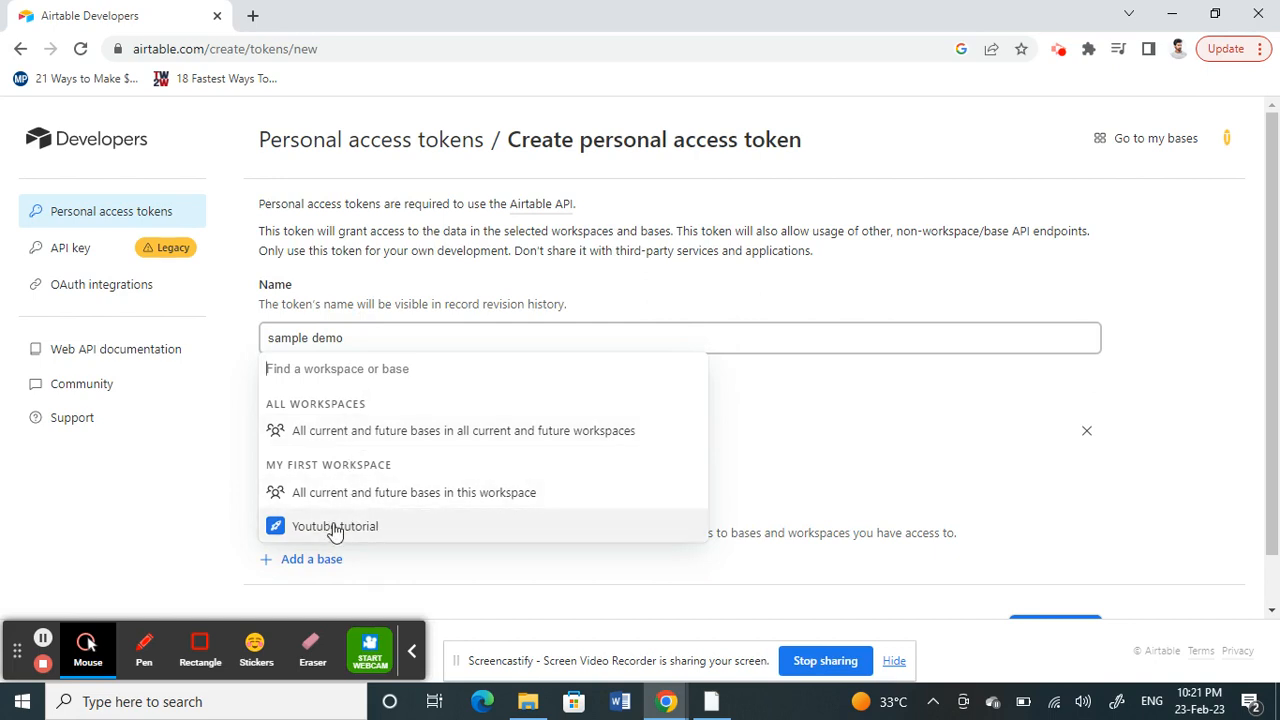
{"action": "left_click", "coordinate": [335, 526]}
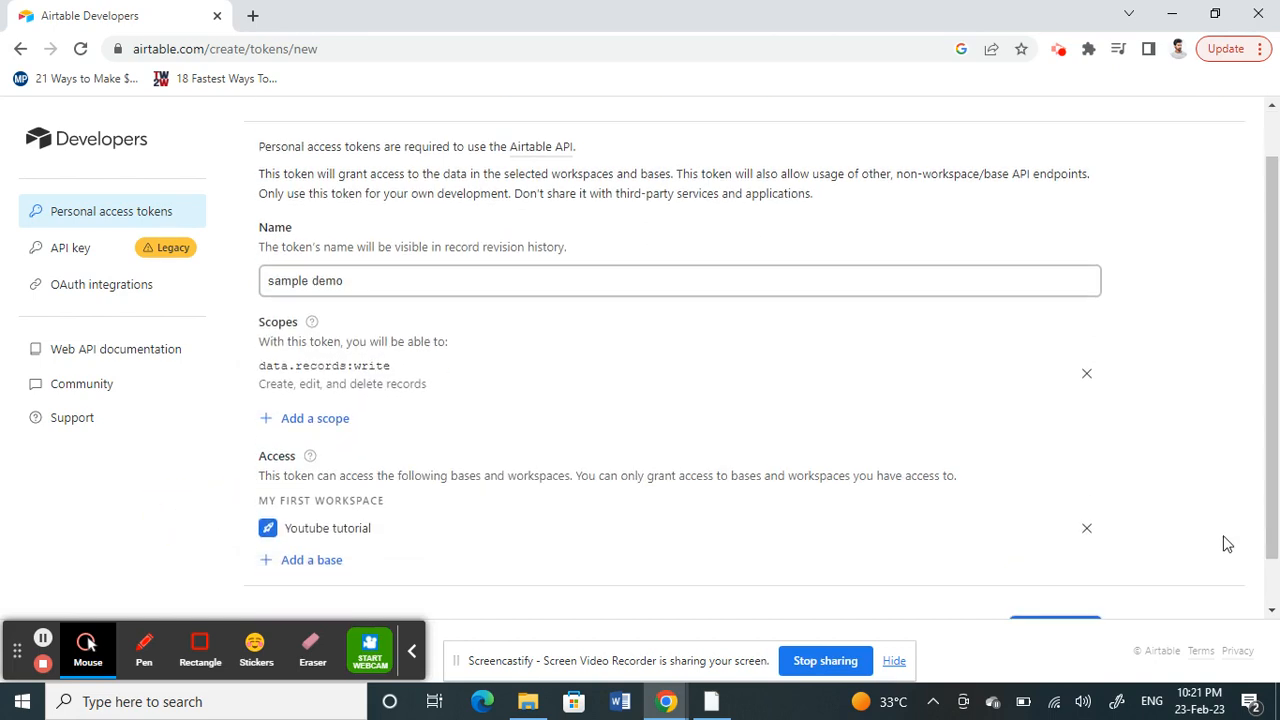
{"action": "scroll", "scroll_direction": "down", "scroll_amount": 3}
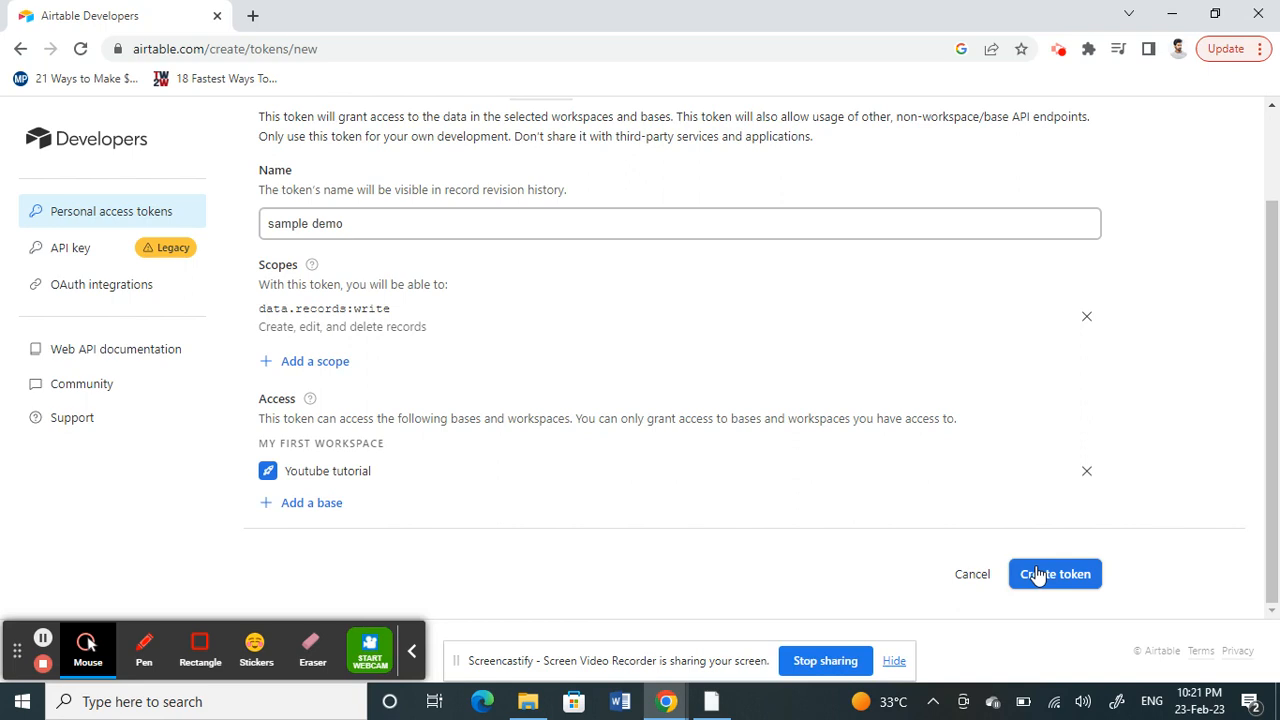
{"action": "mouse_move", "coordinate": [621, 179]}
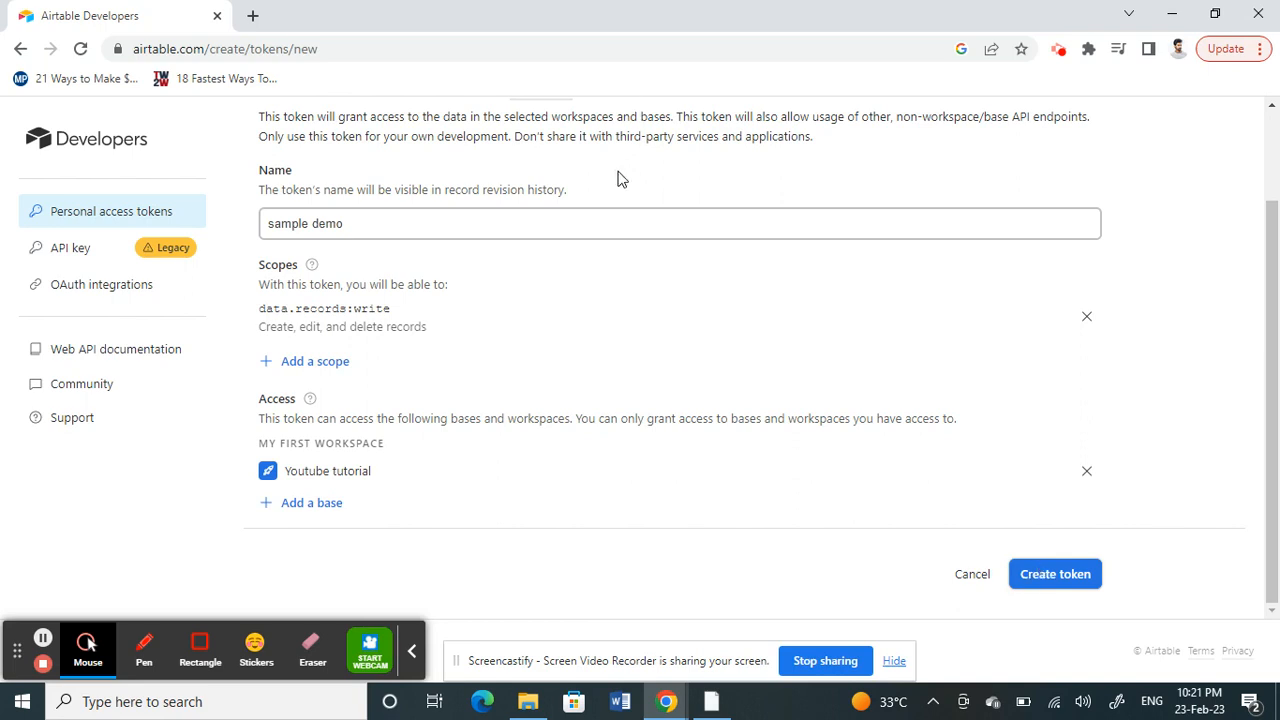